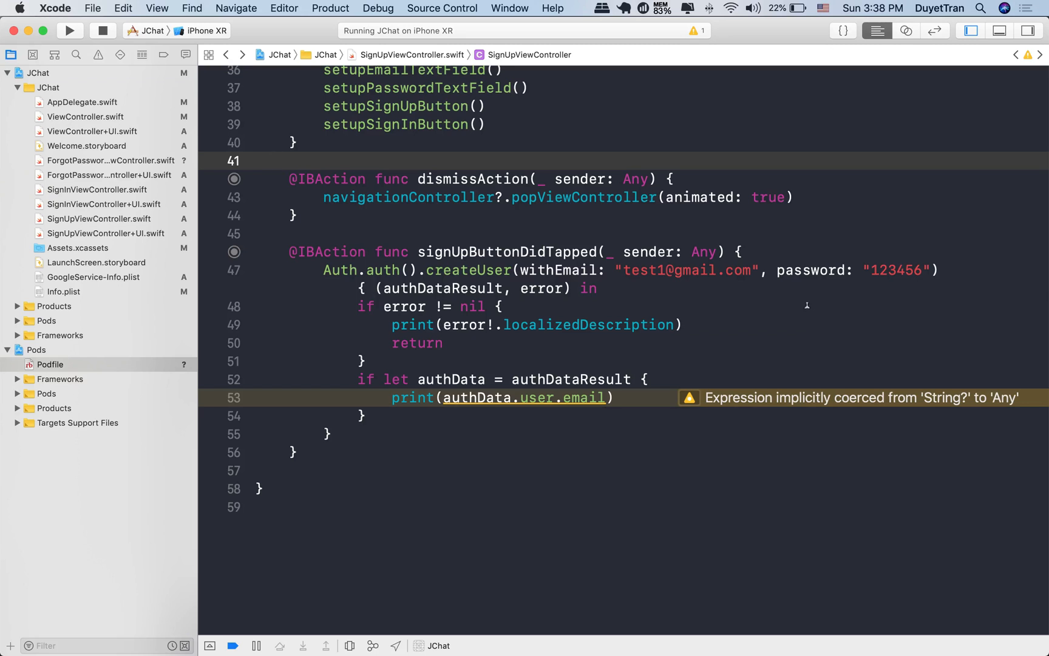
{"action": "mouse_move", "coordinate": [824, 315]}
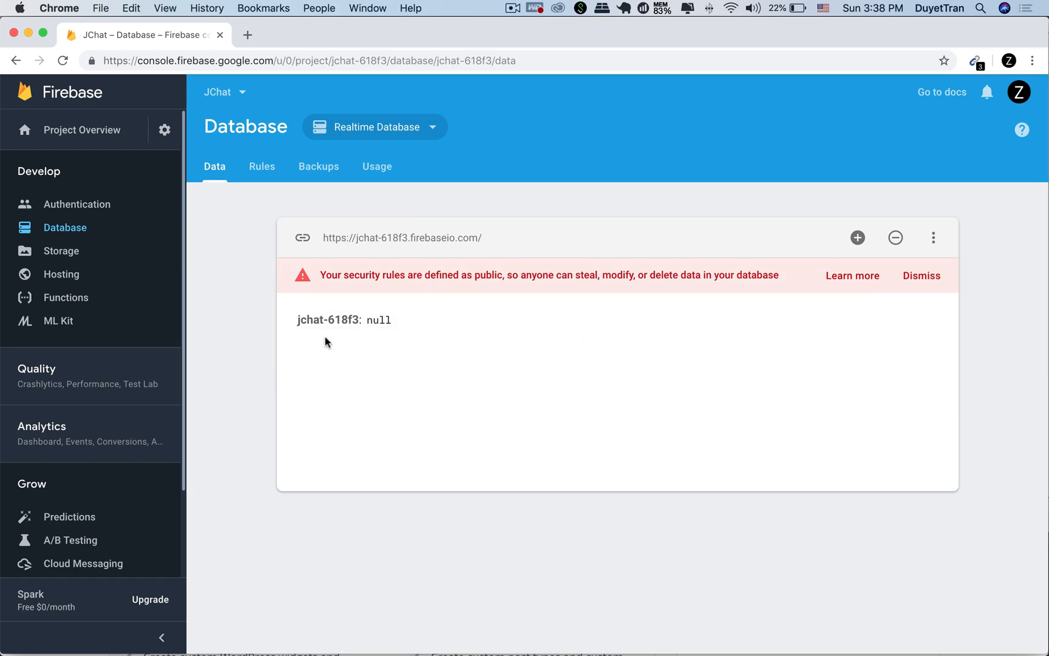
{"action": "mouse_move", "coordinate": [505, 375]}
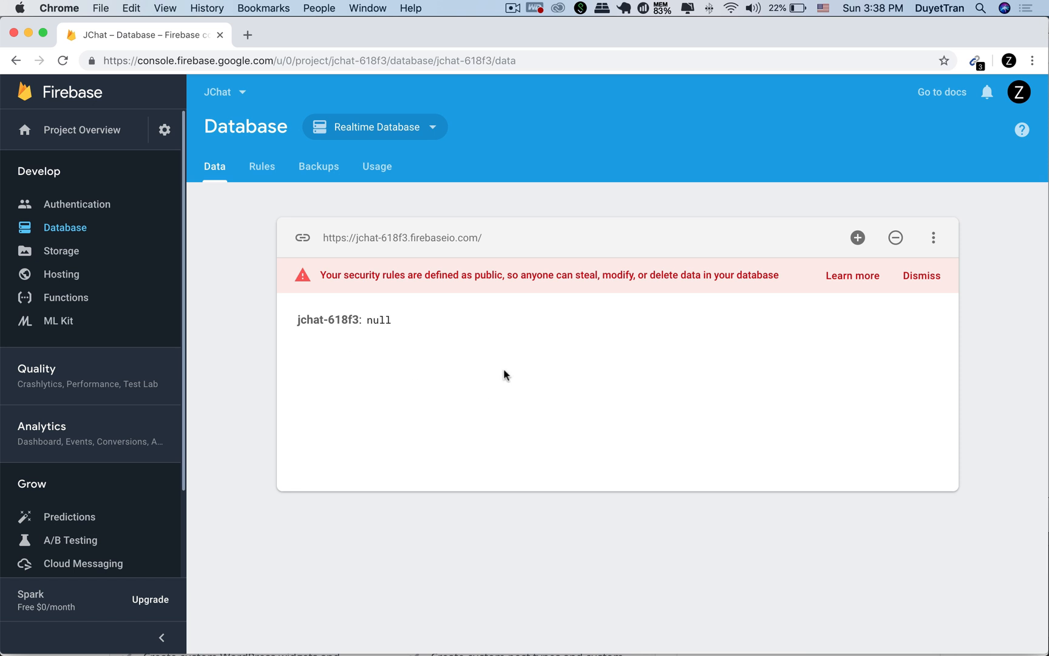
{"action": "mouse_move", "coordinate": [489, 371]}
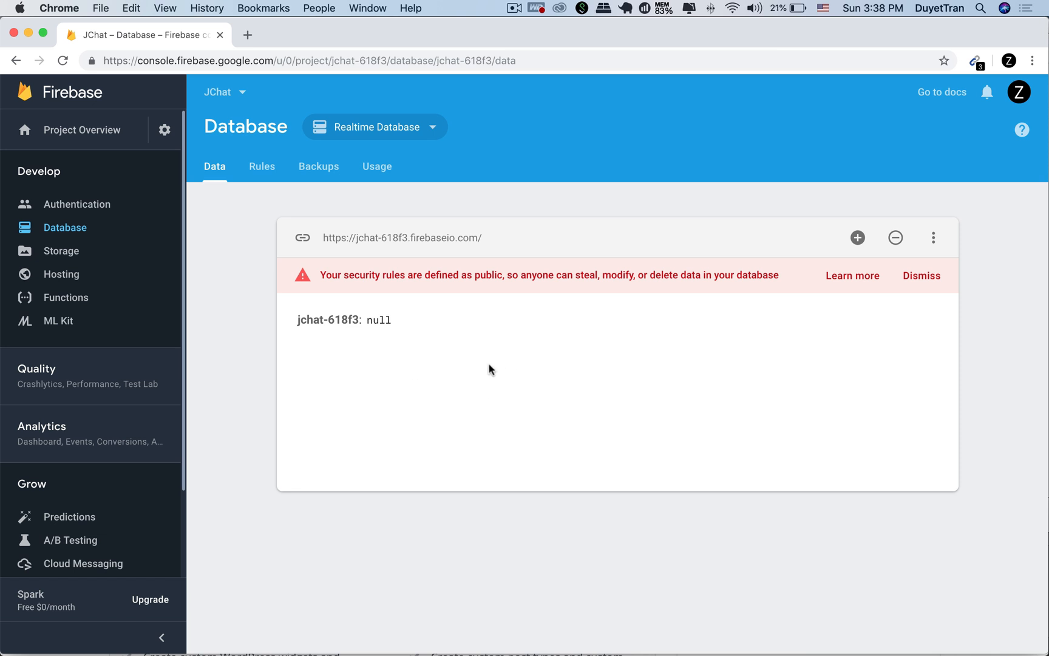
{"action": "mouse_move", "coordinate": [348, 343]}
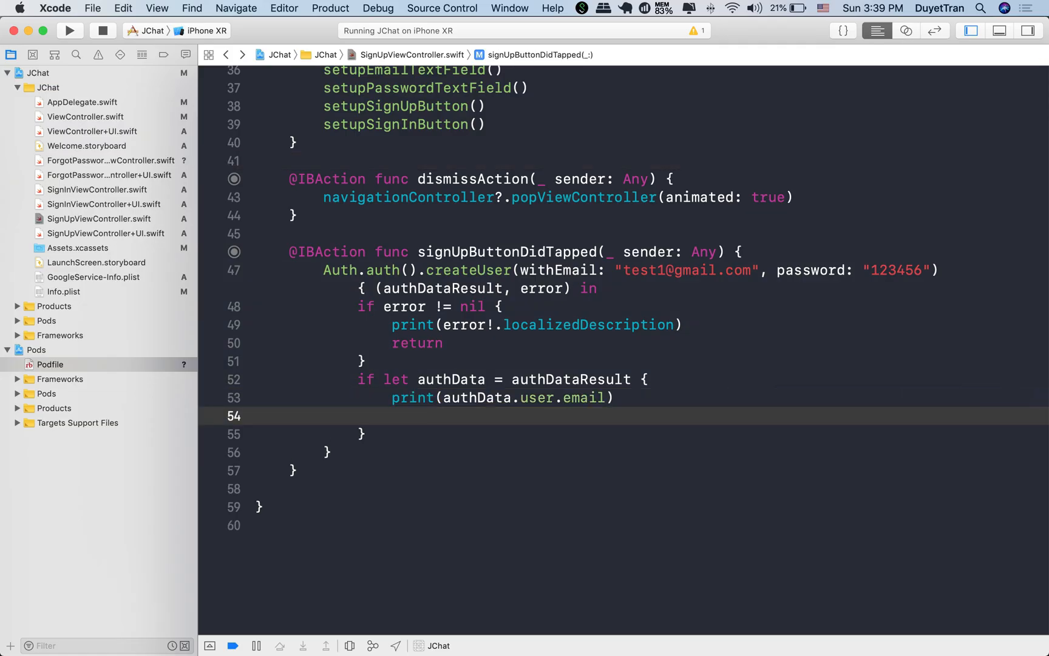
Declare let dict: Dictionary<String, Any> with "uid" set from authData.user.uid.
{"action": "type", "text": "let dict:"}
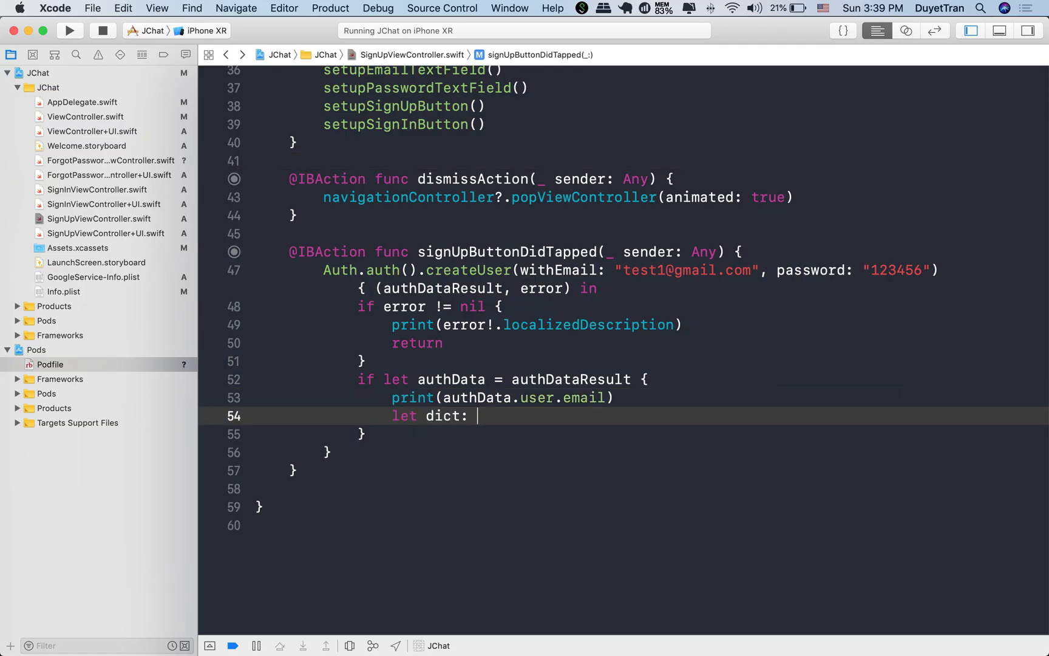
{"action": "type", "text": "Dictionary<String, Any> ="}
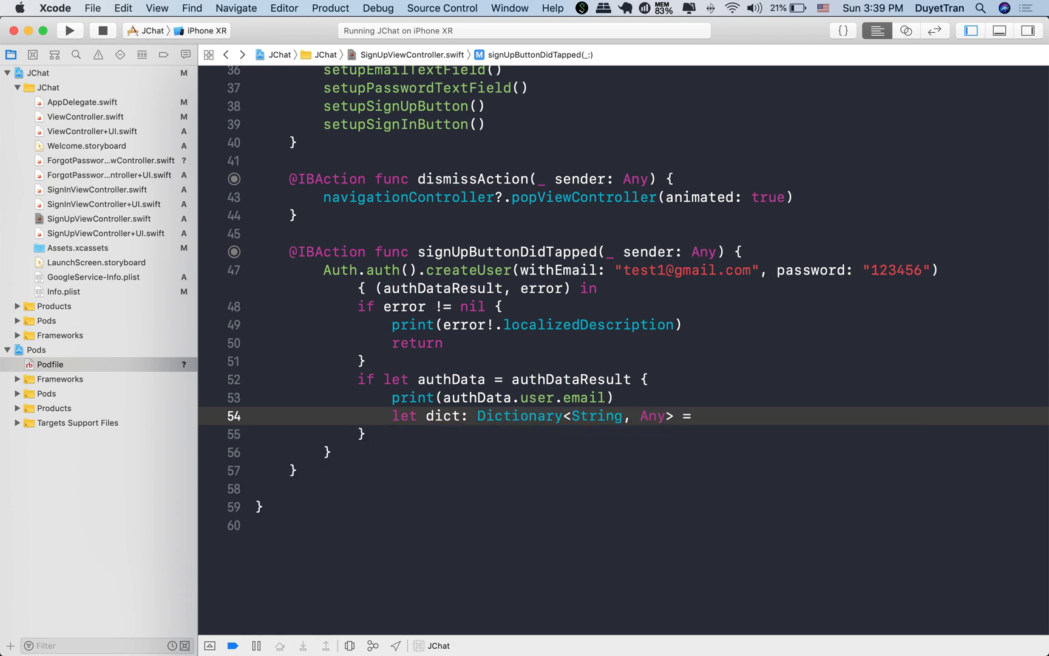
{"action": "type", "text": "["}
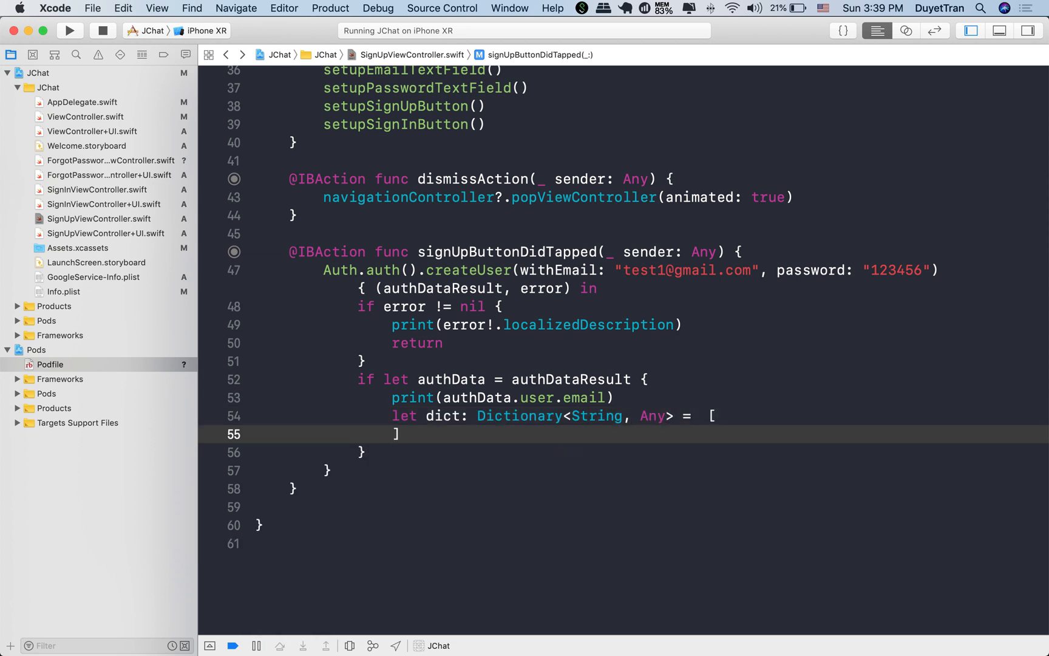
{"action": "type", "text": "\"uid\": authData"}
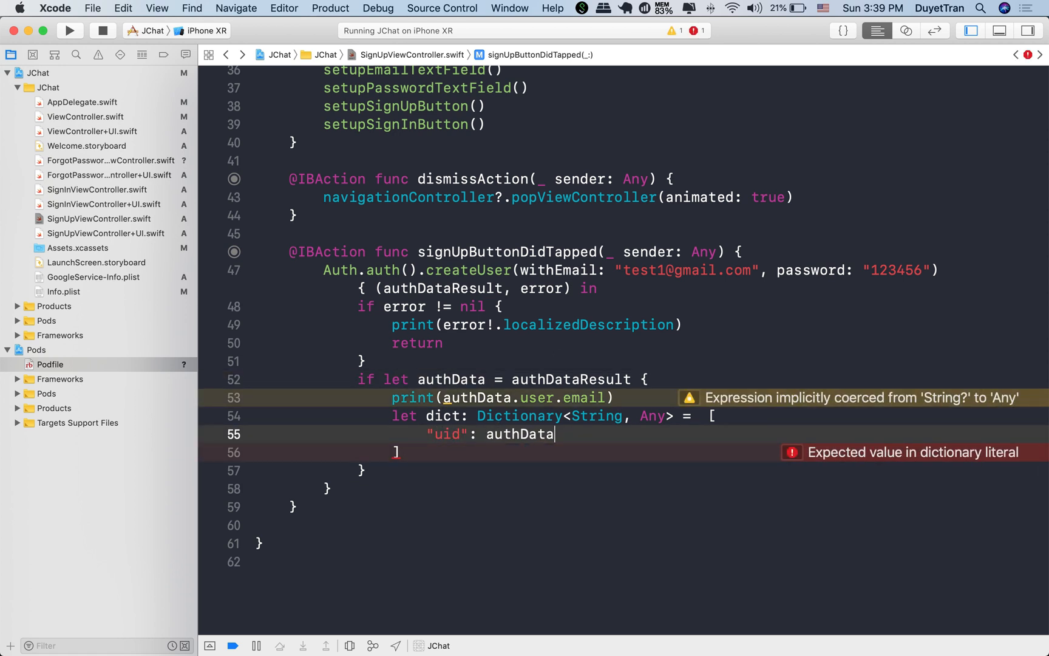
{"action": "type", "text": ".user.uid,"}
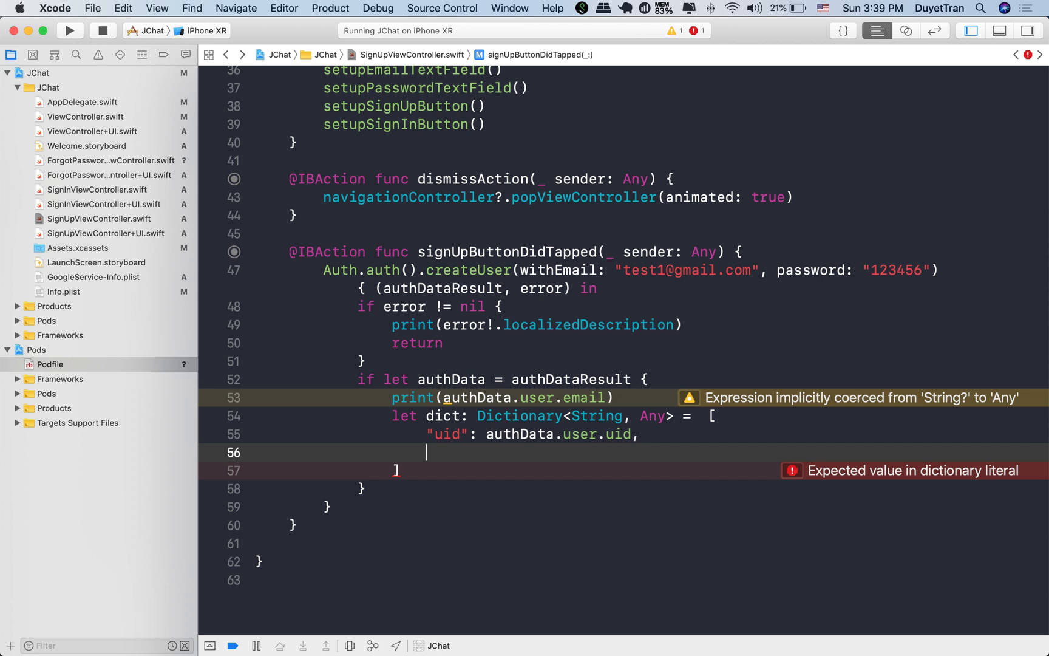
Add "email" from the auth user plus empty "profileImageUrl" and "status" entries to the dict.
{"action": "type", "text": "\"email\": authData.user.email,"}
{"action": "type", "text": "\"pro"}
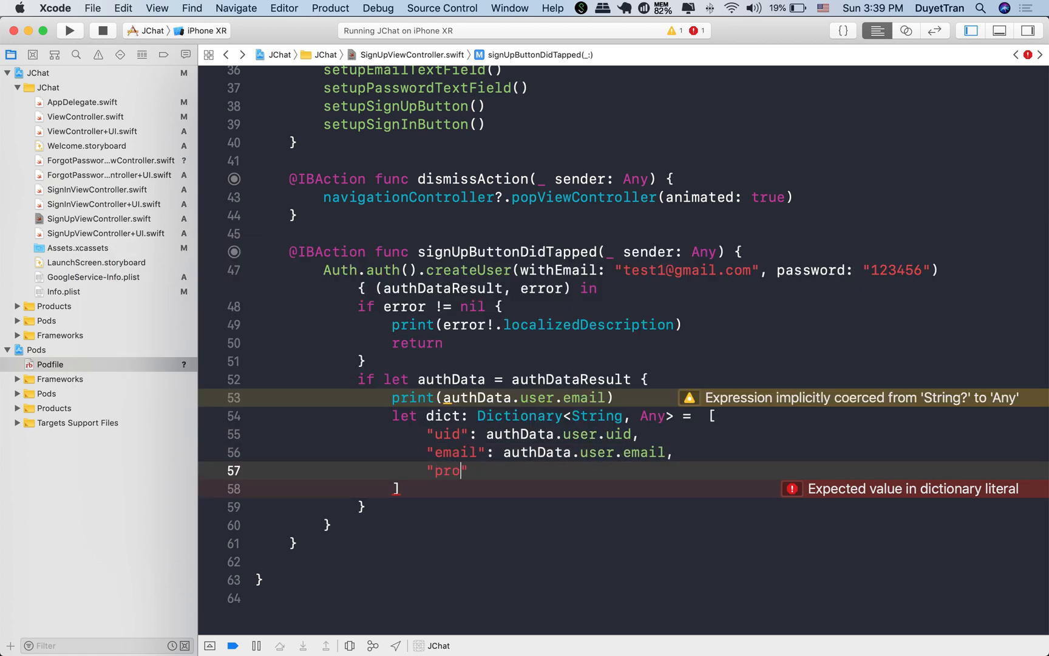
{"action": "type", "text": "fileImageUrl\": \""}
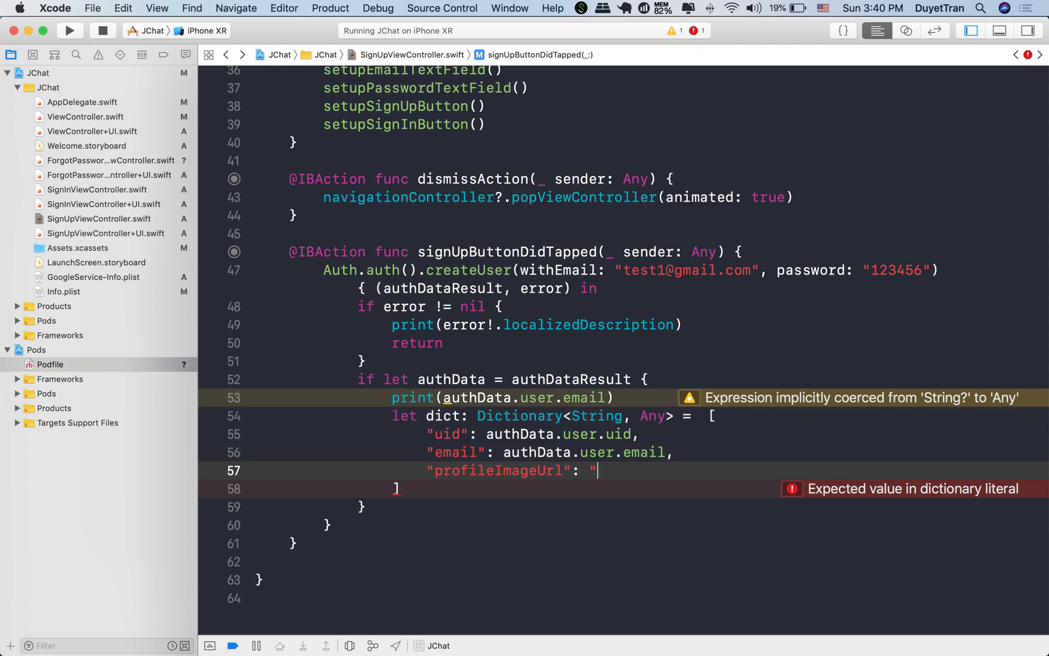
{"action": "type", "text": "\"\","}
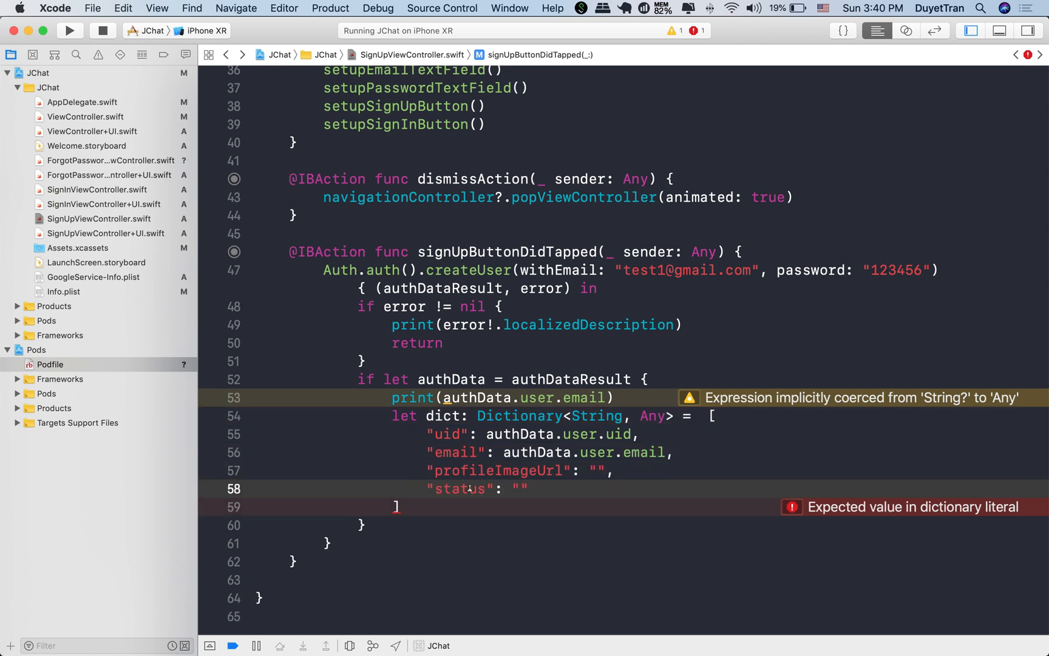
{"action": "key", "text": "return"}
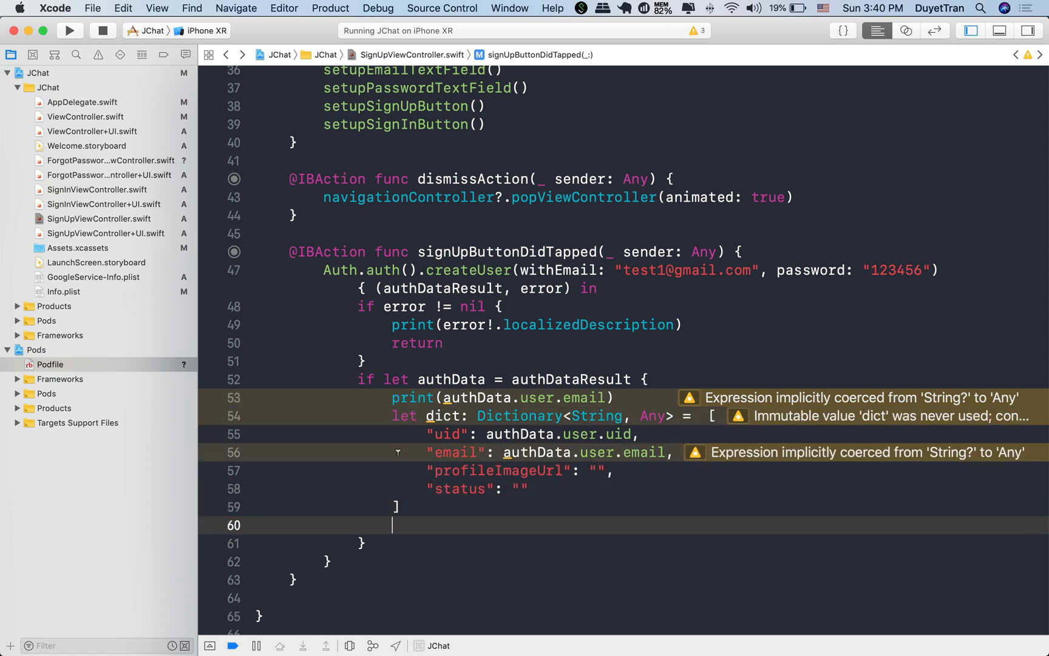
Import the database module and reference Database.database().reference().child("users") then the uid child.
{"action": "scroll", "scroll_direction": "up", "scroll_amount": 3}
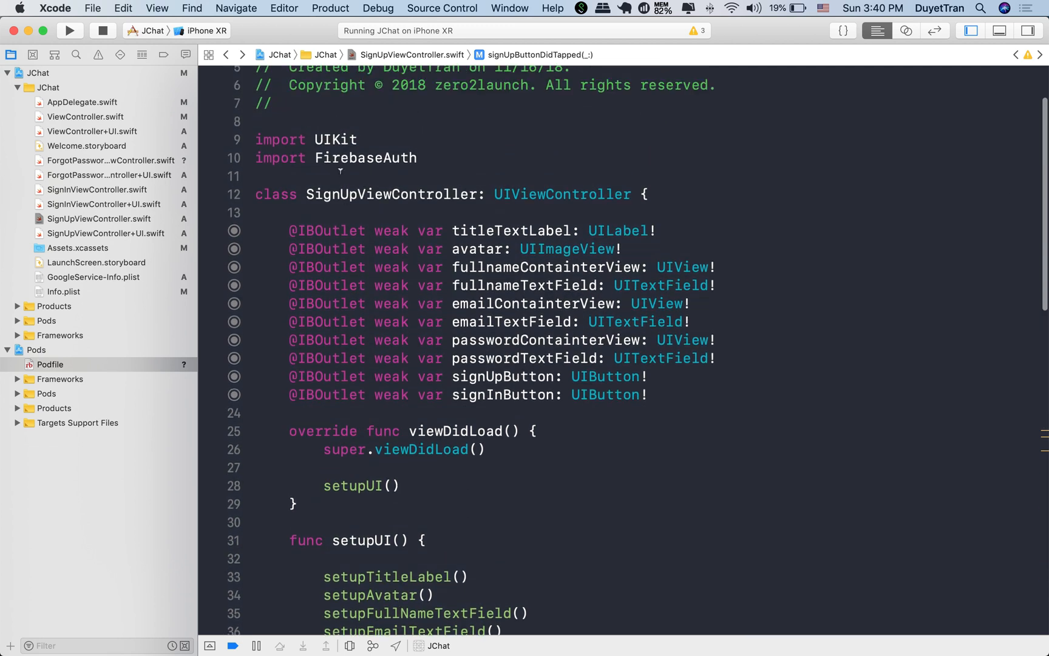
{"action": "type", "text": "import FirebaseDatabase"}
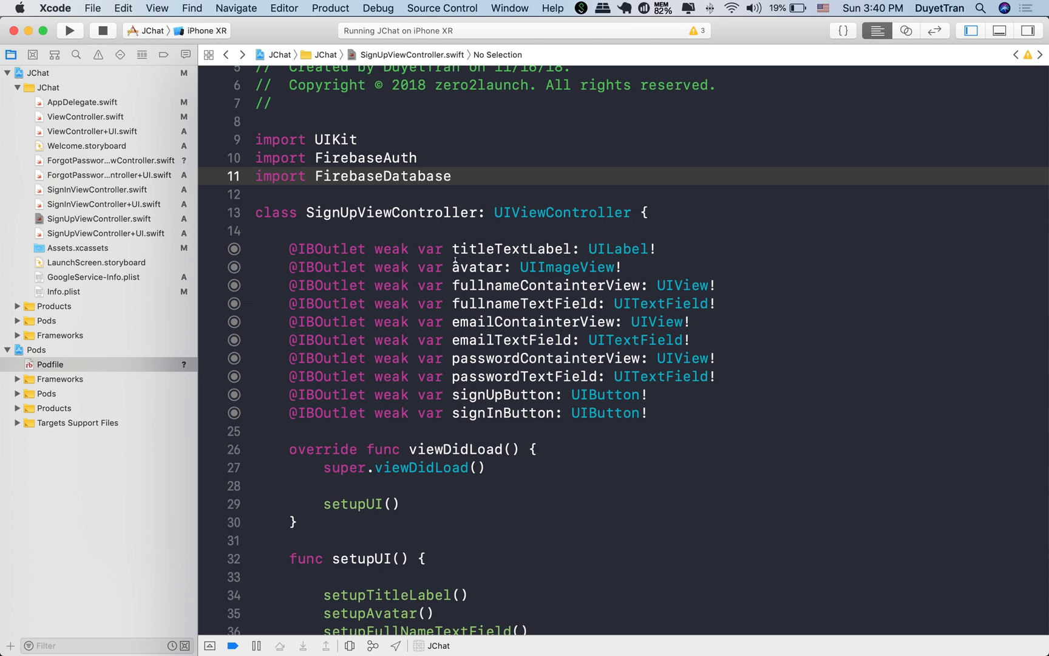
{"action": "scroll", "scroll_direction": "down", "scroll_amount": 3}
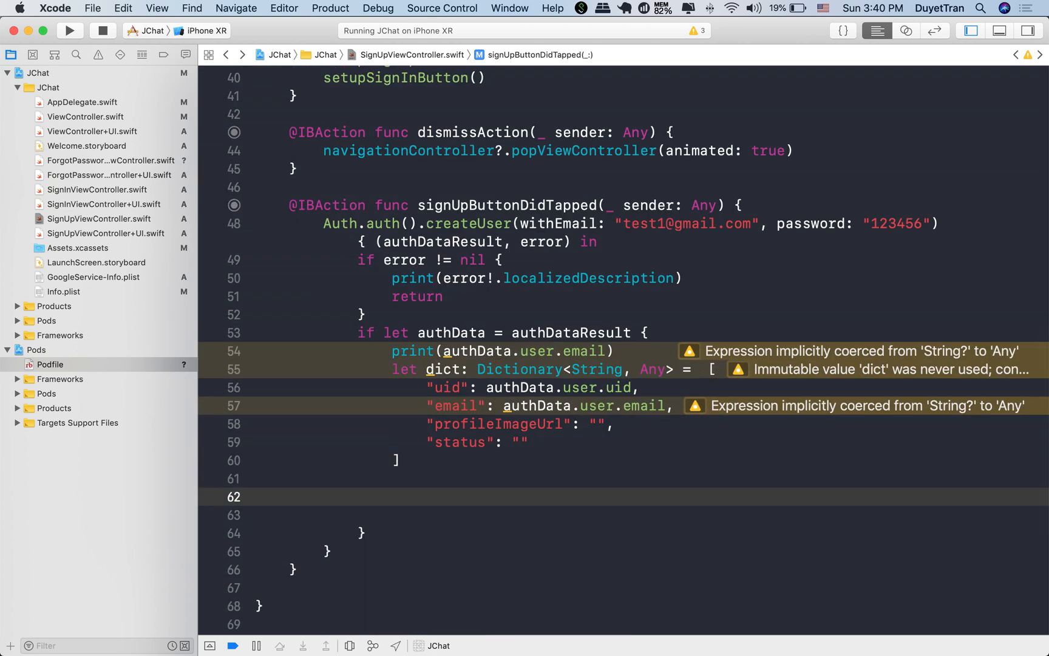
{"action": "type", "text": "Database.database("}
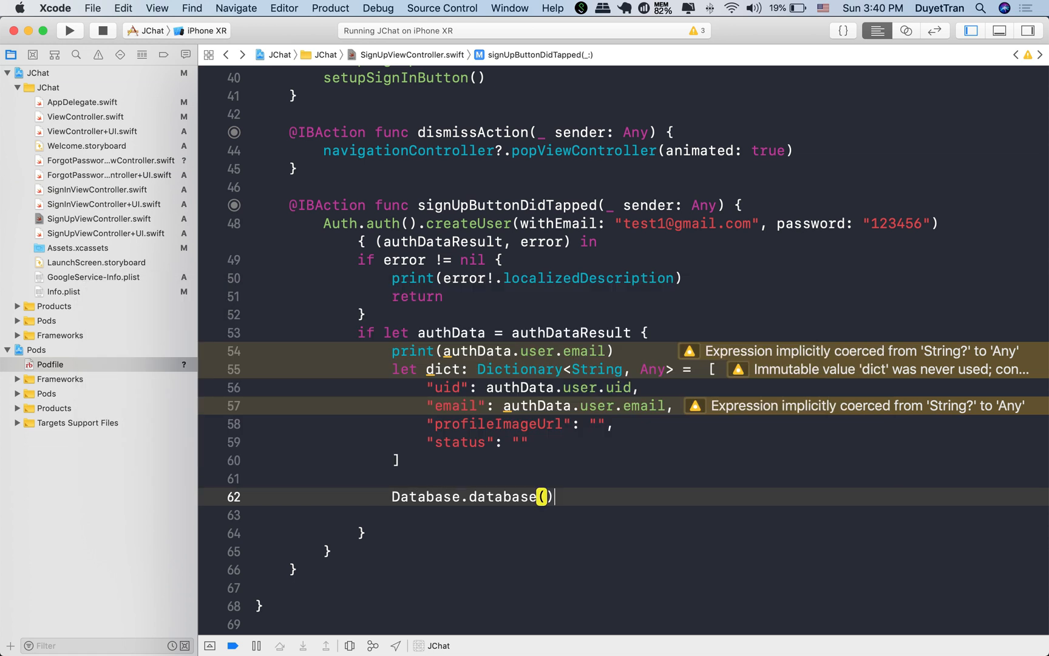
{"action": "type", "text": ".reference().child("}
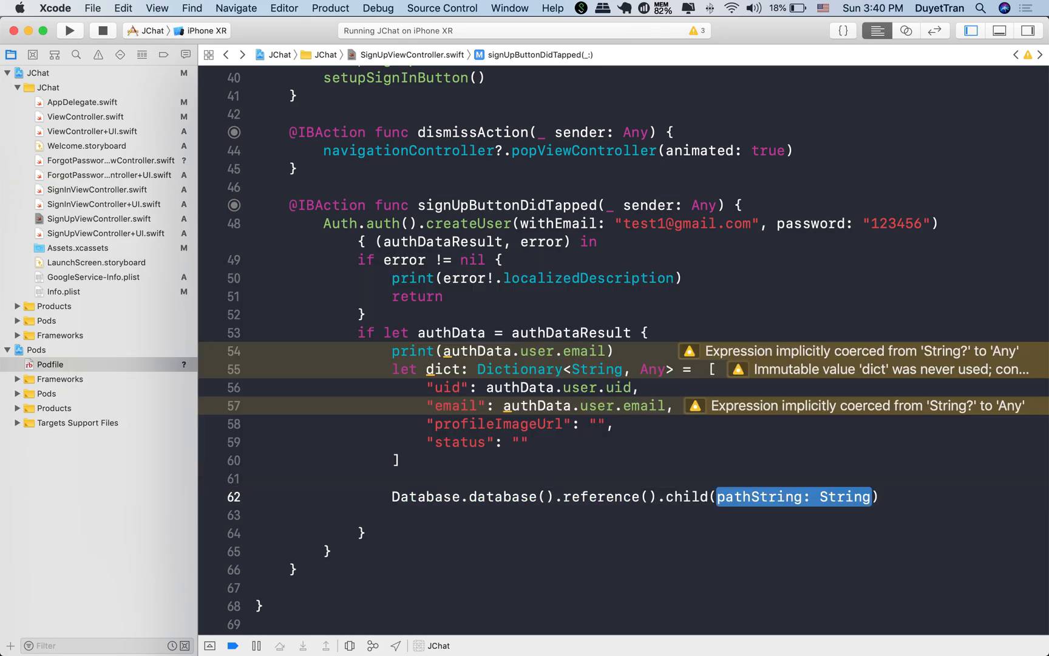
{"action": "type", "text": "\"users\""}
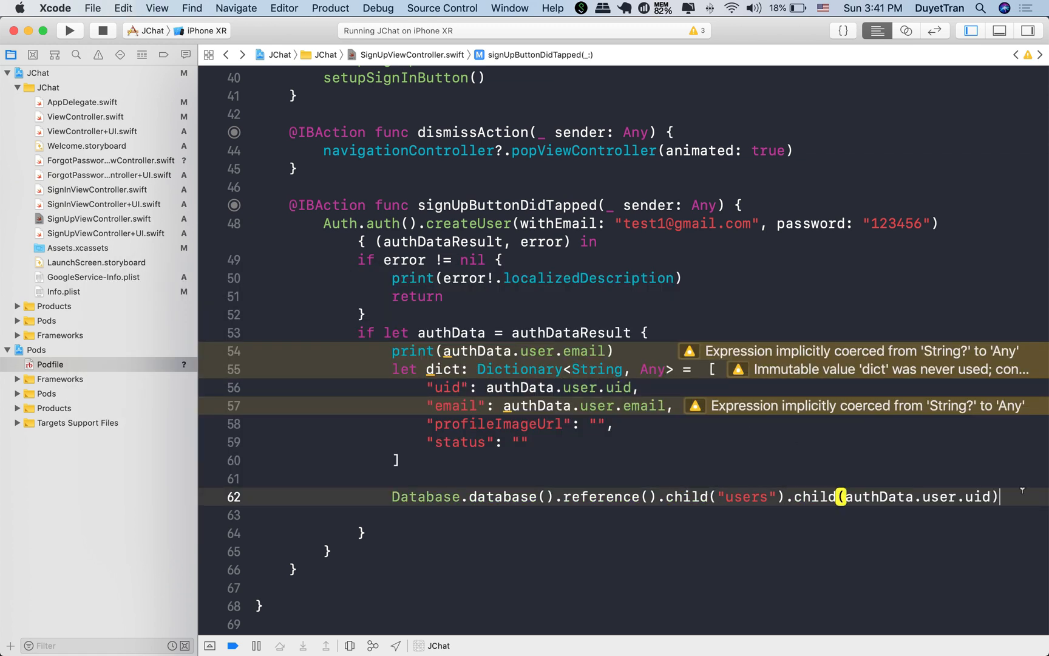
{"action": "type", "text": "."}
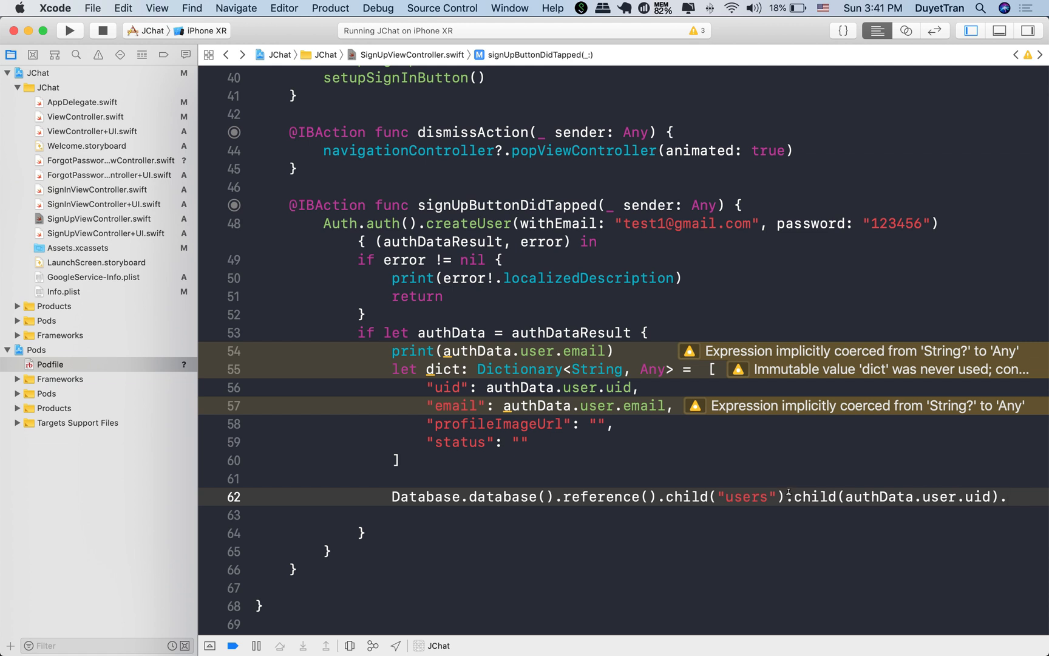
{"action": "key", "text": "Return"}
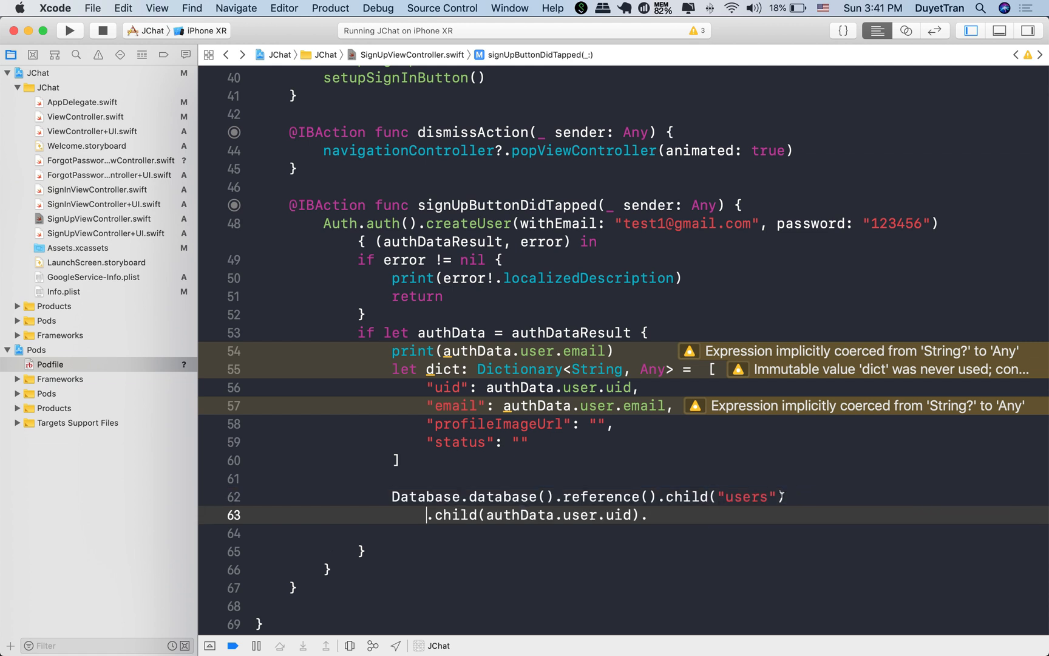
Call updateChildValues(dict) with a completion that prints "Done" when error is nil.
{"action": "type", "text": "up"}
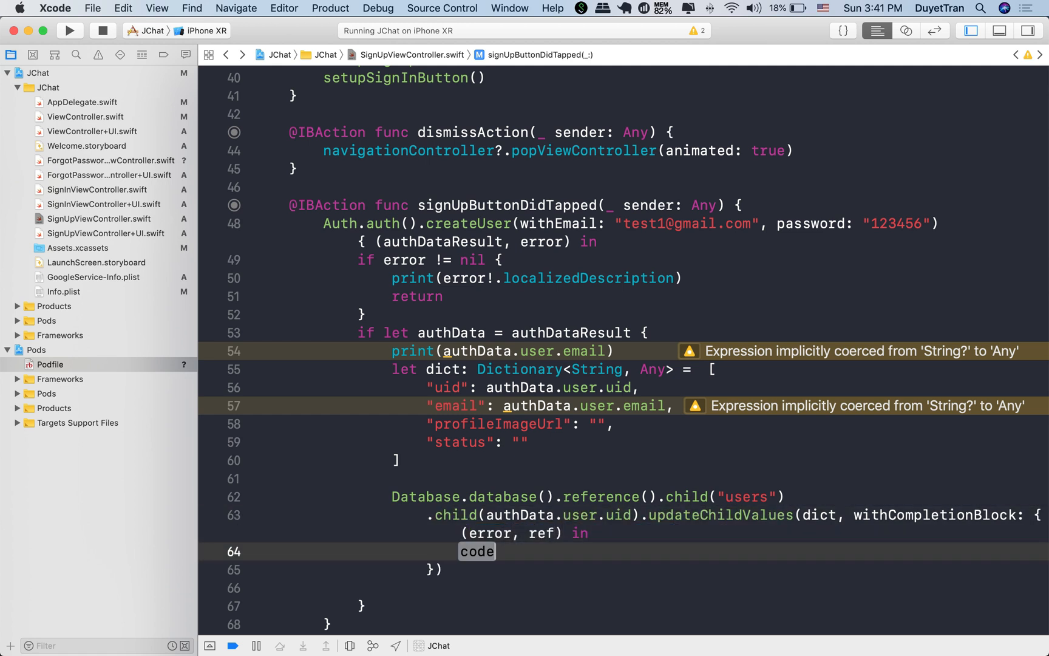
{"action": "type", "text": "if error == nil {"}
{"action": "type", "text": "print("}
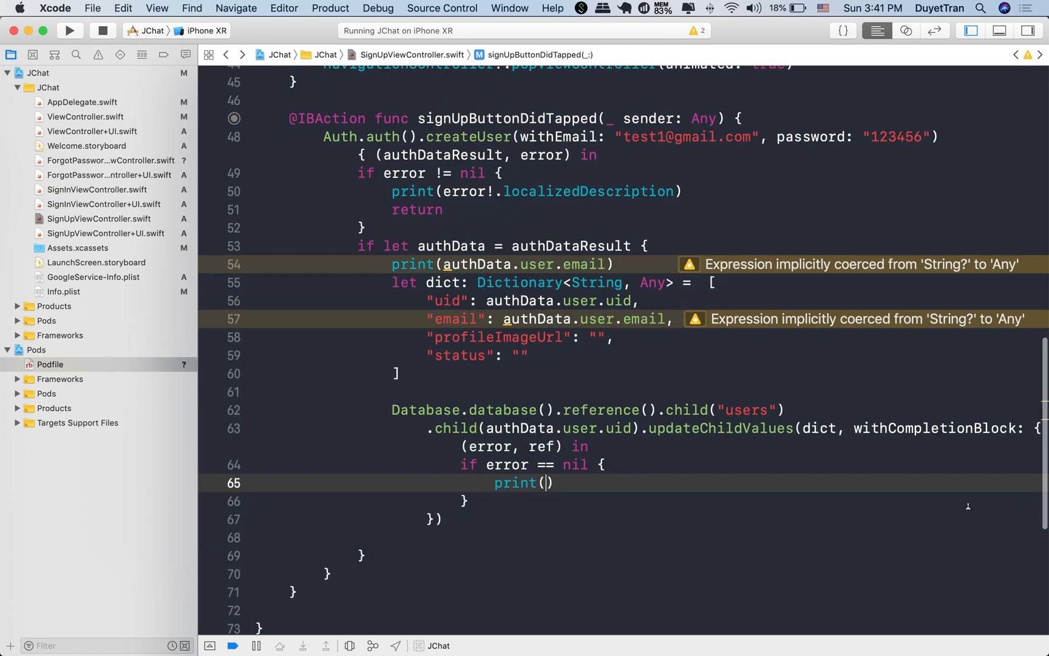
{"action": "type", "text": "\"Done\""}
{"action": "left_click", "coordinate": [630, 136]}
{"action": "type", "text": "2"}
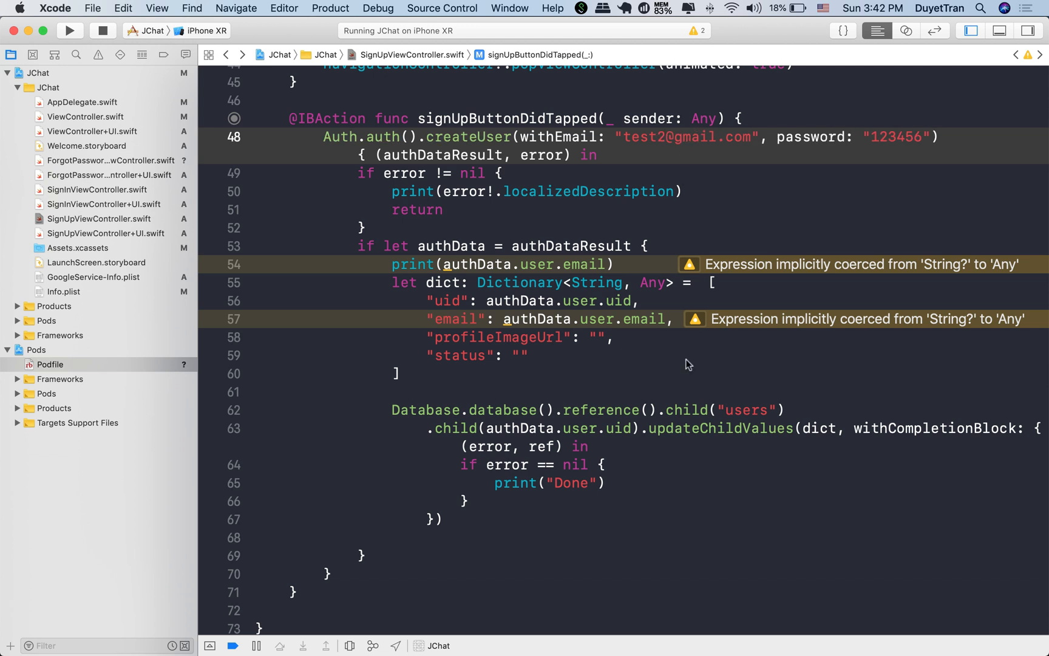
Run JChat in the simulator, open Create a new account and submit Sign Up.
{"action": "left_click", "coordinate": [68, 31]}
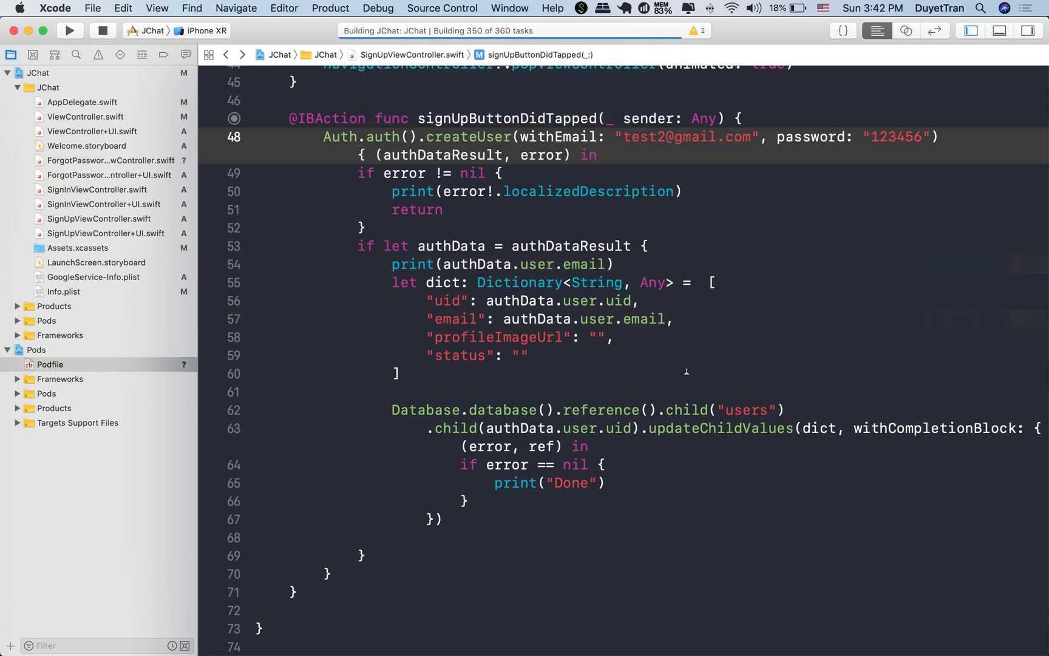
{"action": "left_click", "coordinate": [69, 31]}
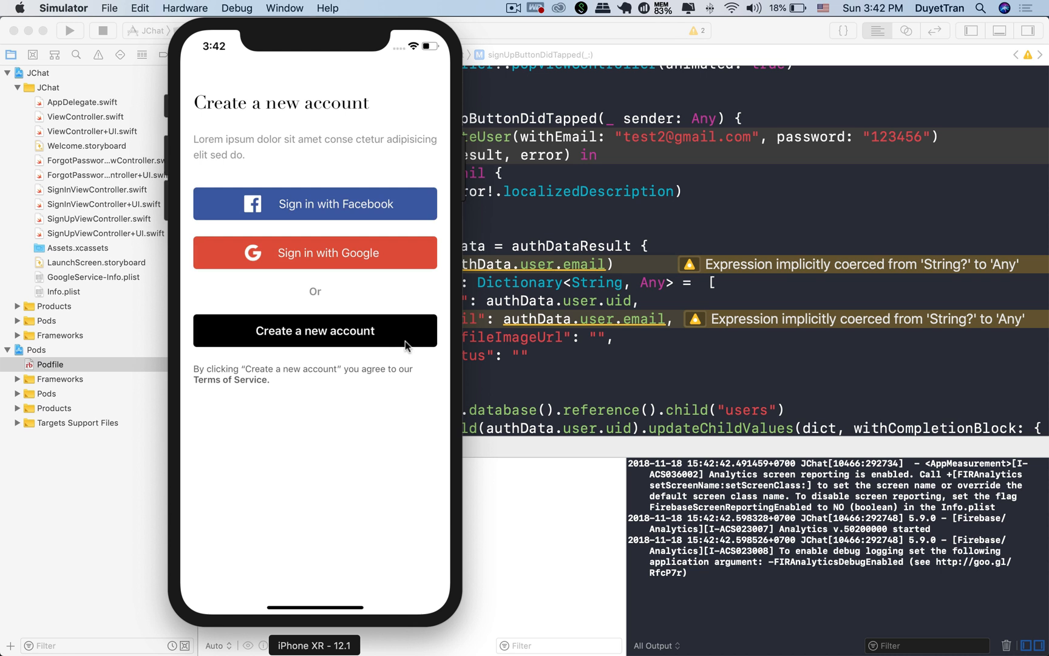
{"action": "left_click", "coordinate": [313, 330]}
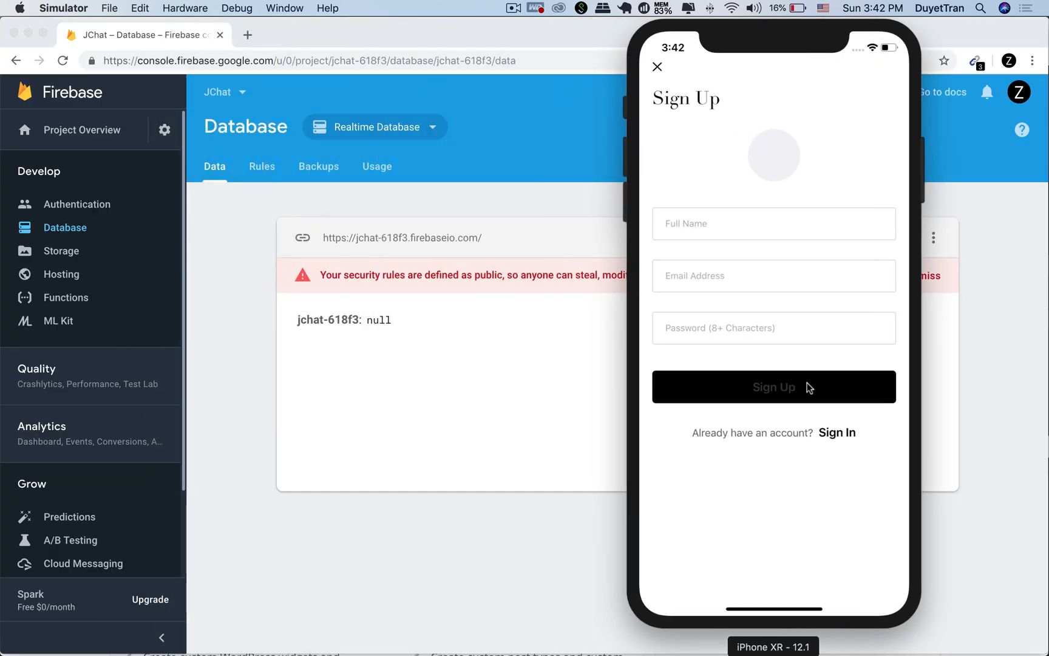
{"action": "left_click", "coordinate": [773, 386]}
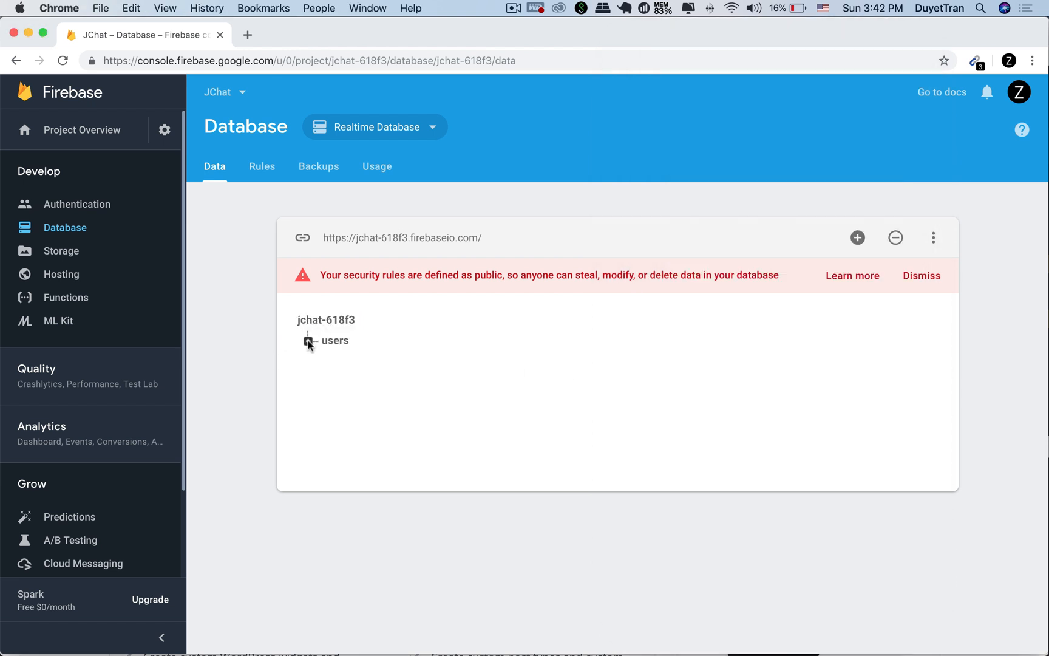
Expand the users node in Realtime Database and inspect the stored record's uid and fields.
{"action": "left_click", "coordinate": [307, 342]}
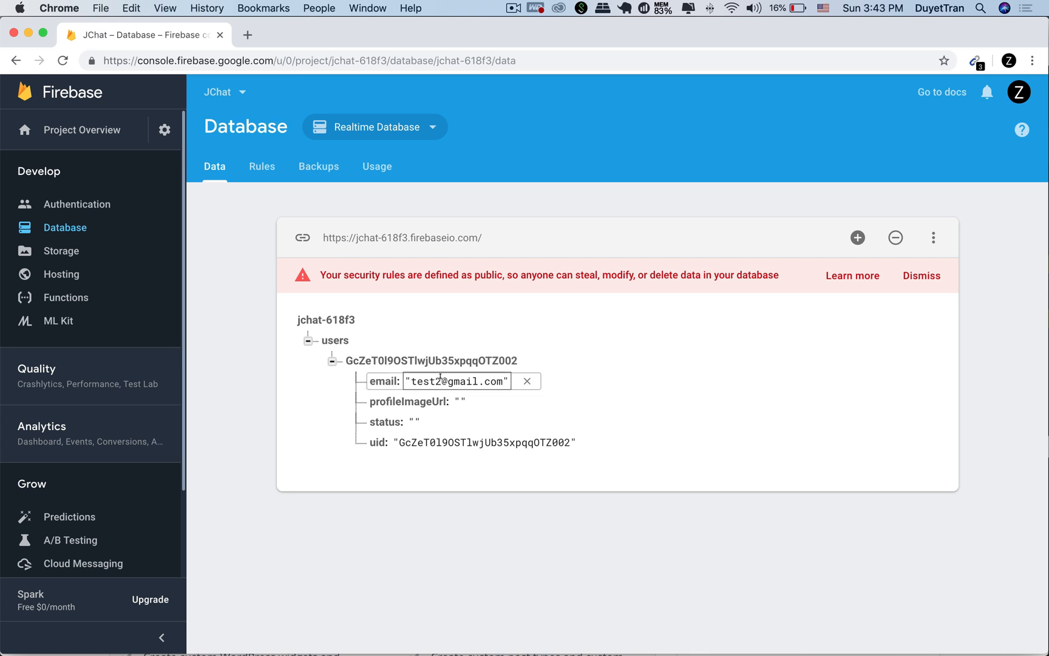
{"action": "left_click", "coordinate": [483, 442]}
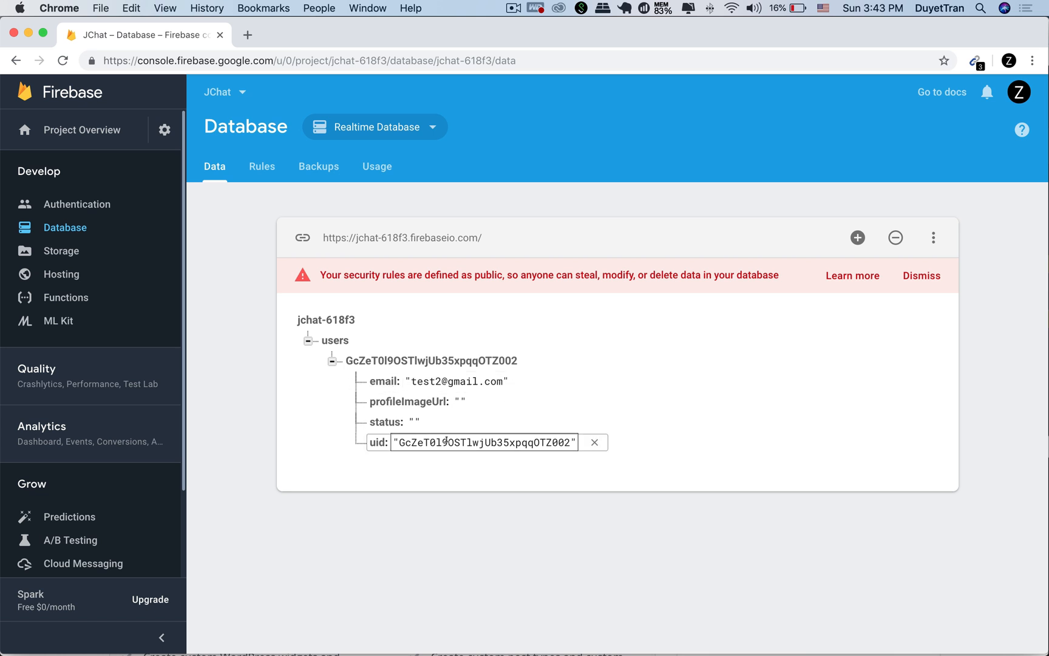
{"action": "left_click", "coordinate": [414, 421]}
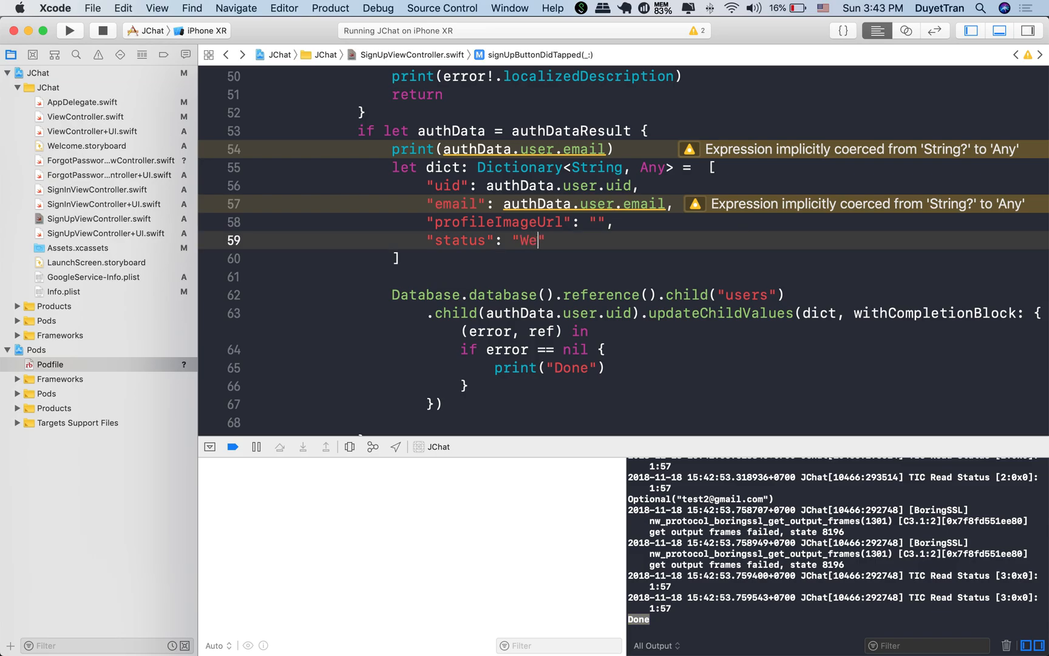
Start the status value as a welcome message reading "Welcome to J".
{"action": "type", "text": "lcome to J"}
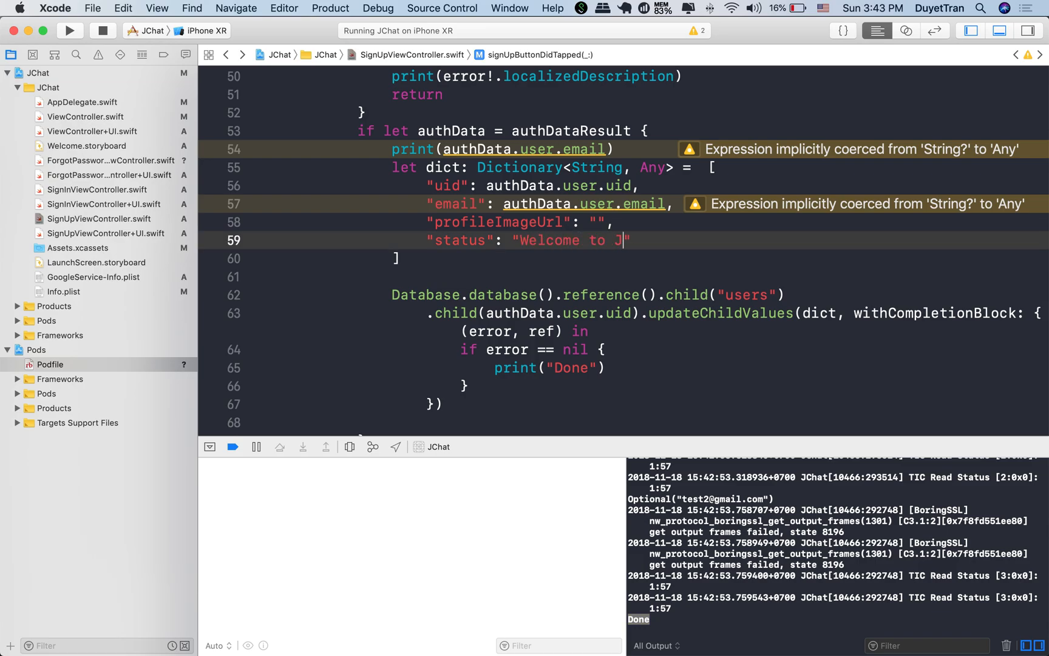